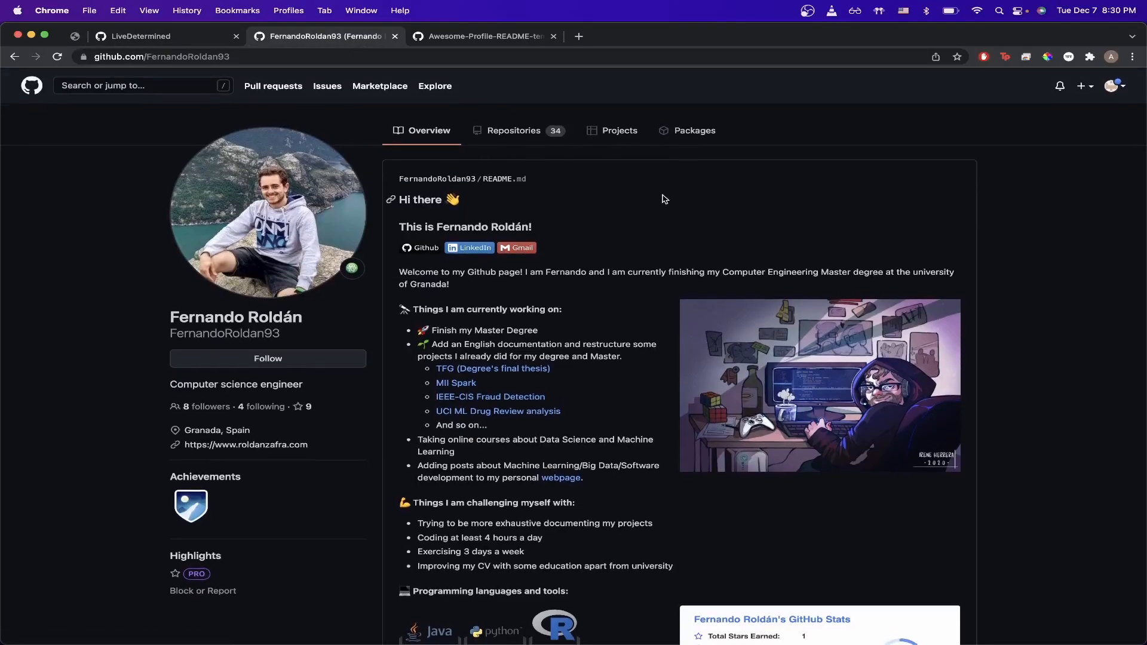
- Switch to the LiveDetermined profile tab and view its repositories list
{"action": "scroll", "scroll_direction": "down", "scroll_amount": 3}
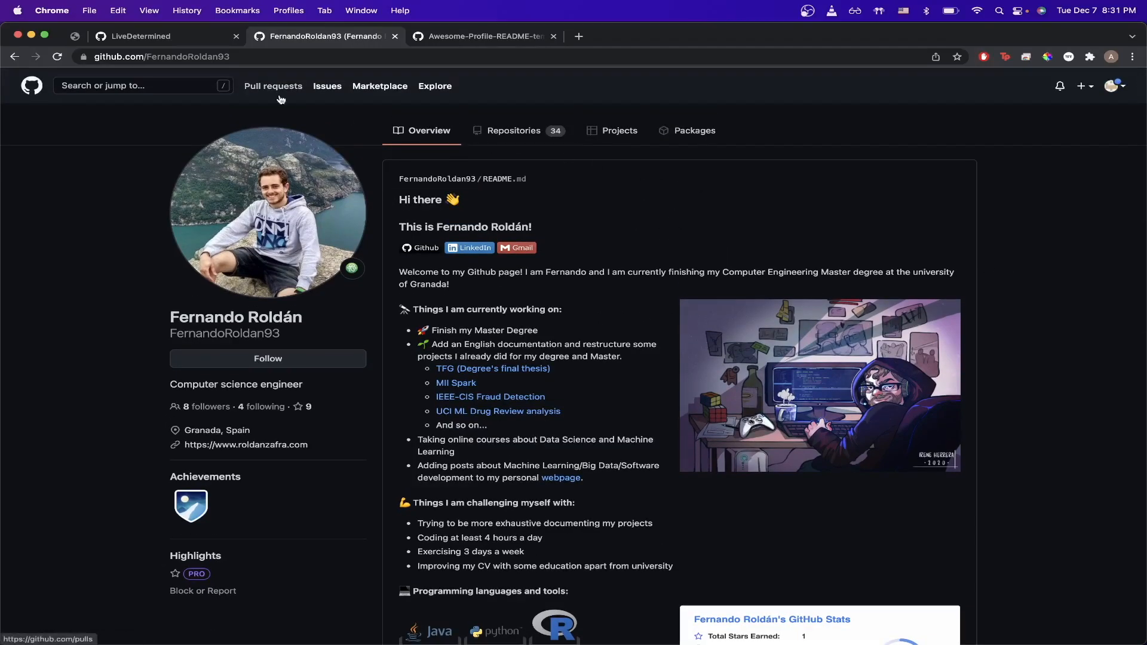
{"action": "left_click", "coordinate": [143, 36]}
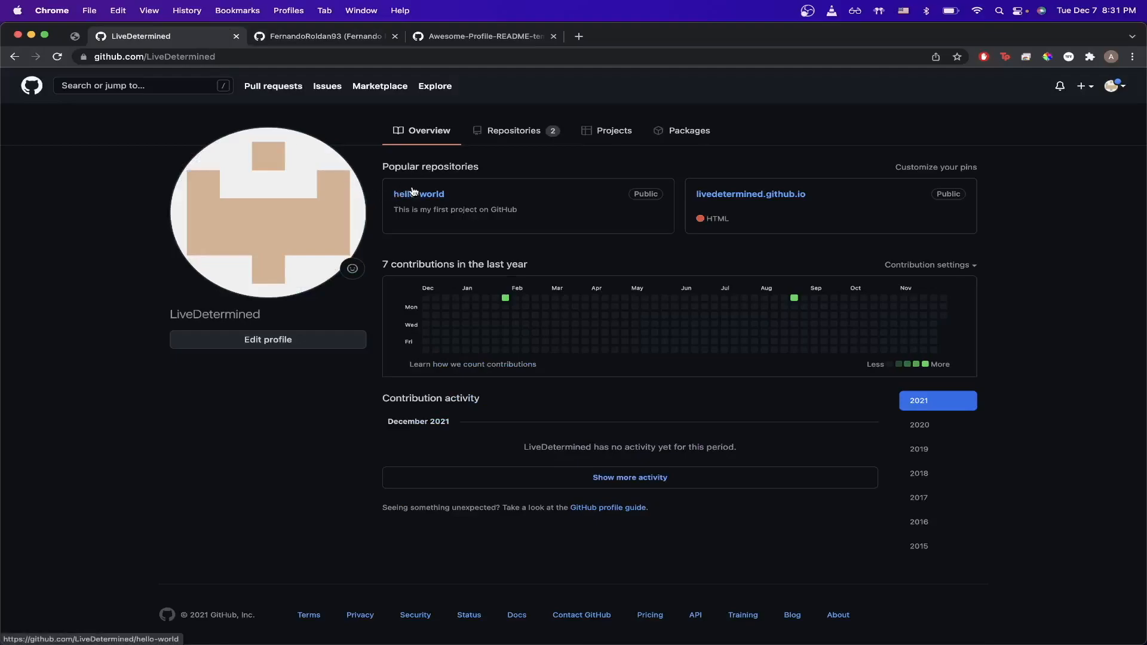
{"action": "left_click", "coordinate": [514, 130]}
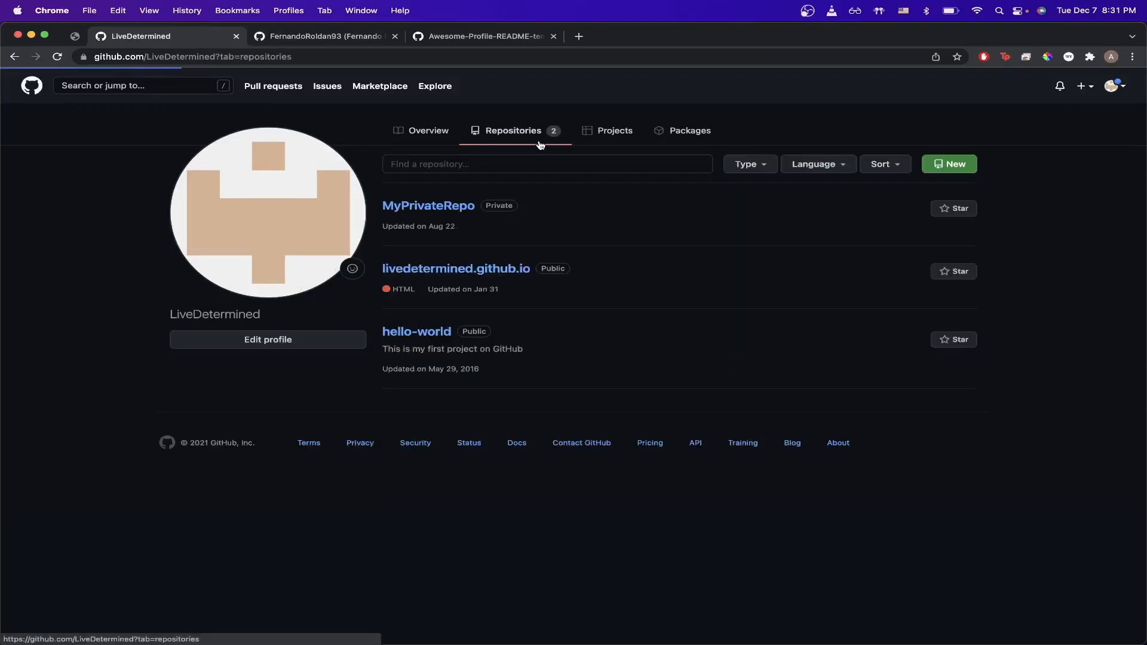
- Create the public repository 'LiveDetermined' initialized with a README file
{"action": "left_click", "coordinate": [949, 163]}
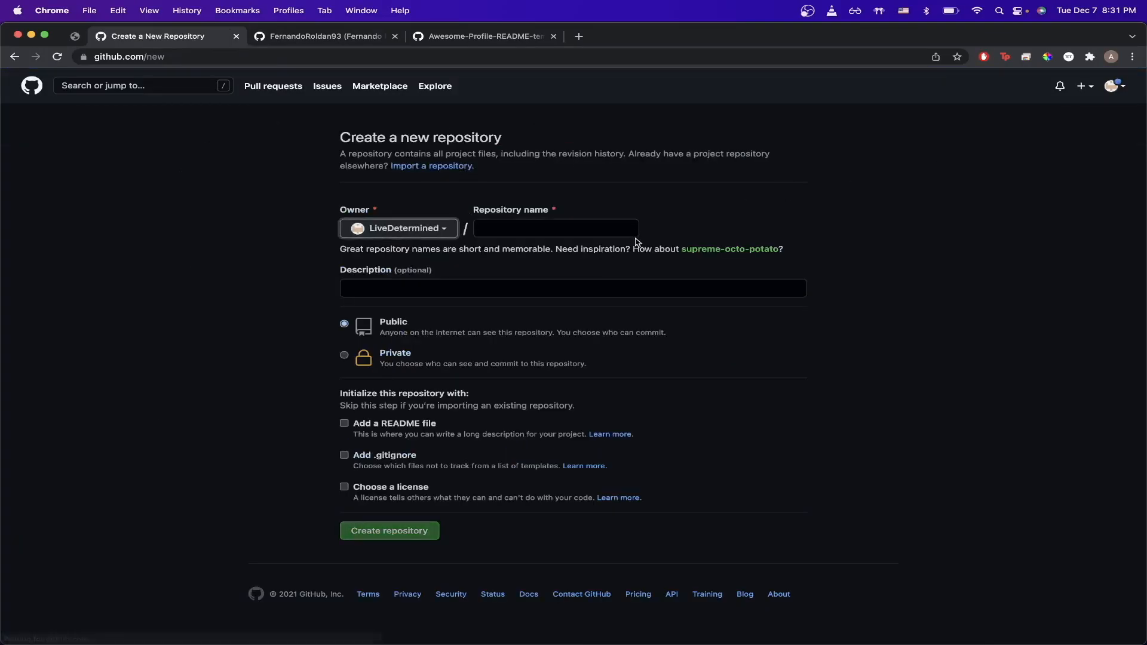
{"action": "left_click", "coordinate": [555, 227]}
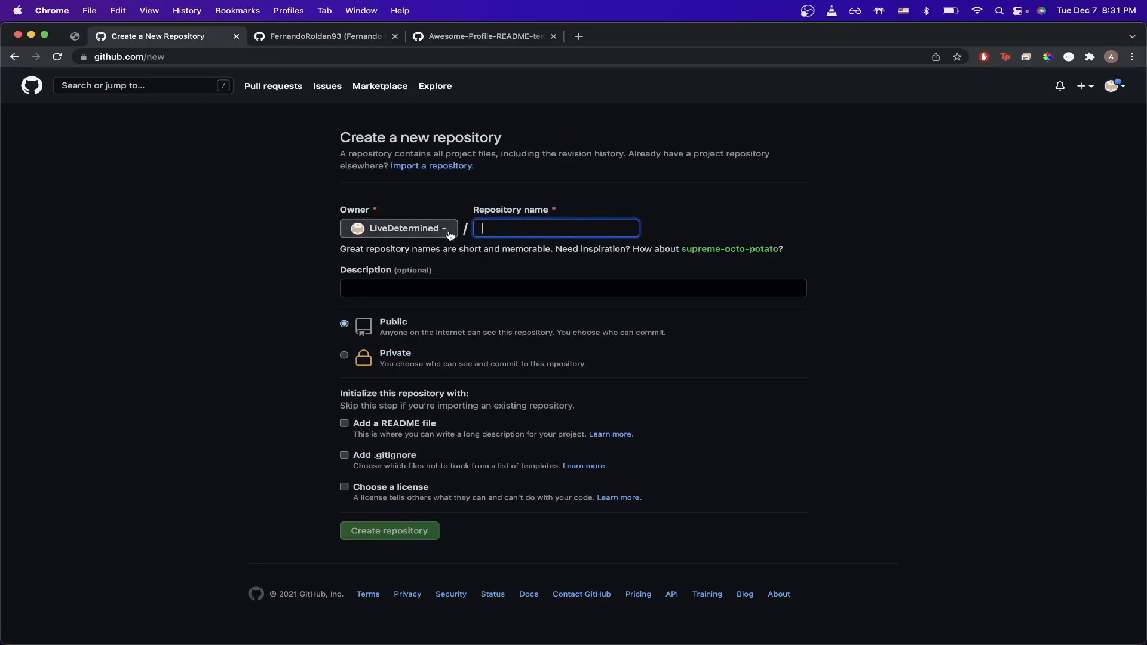
{"action": "type", "text": "LiveDetermined"}
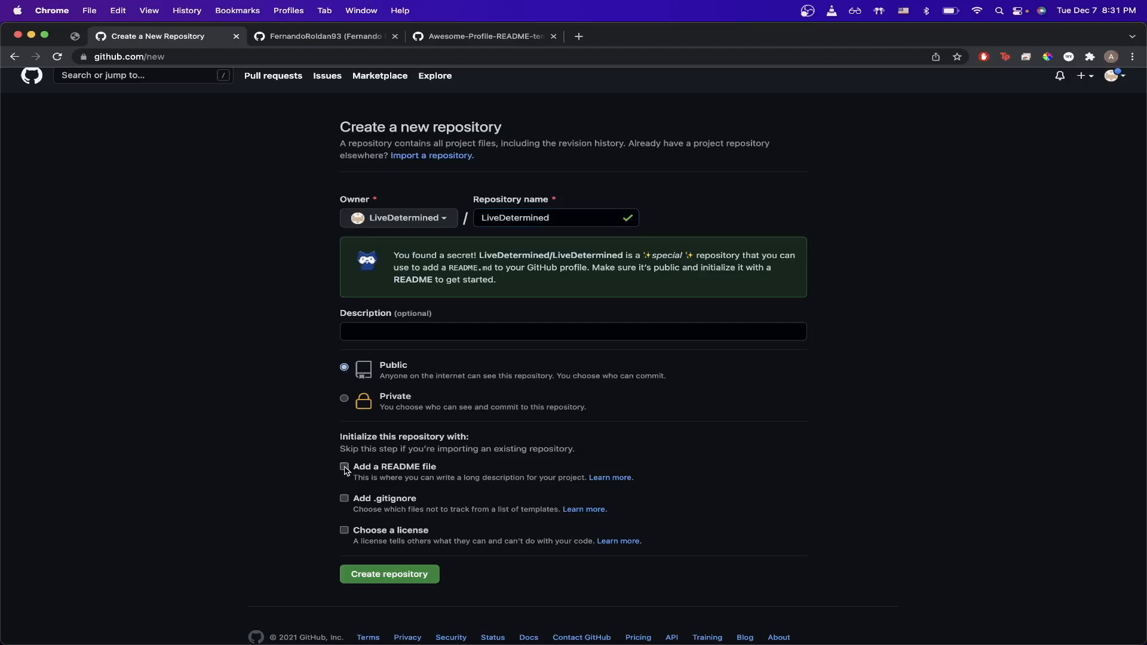
{"action": "left_click", "coordinate": [344, 466]}
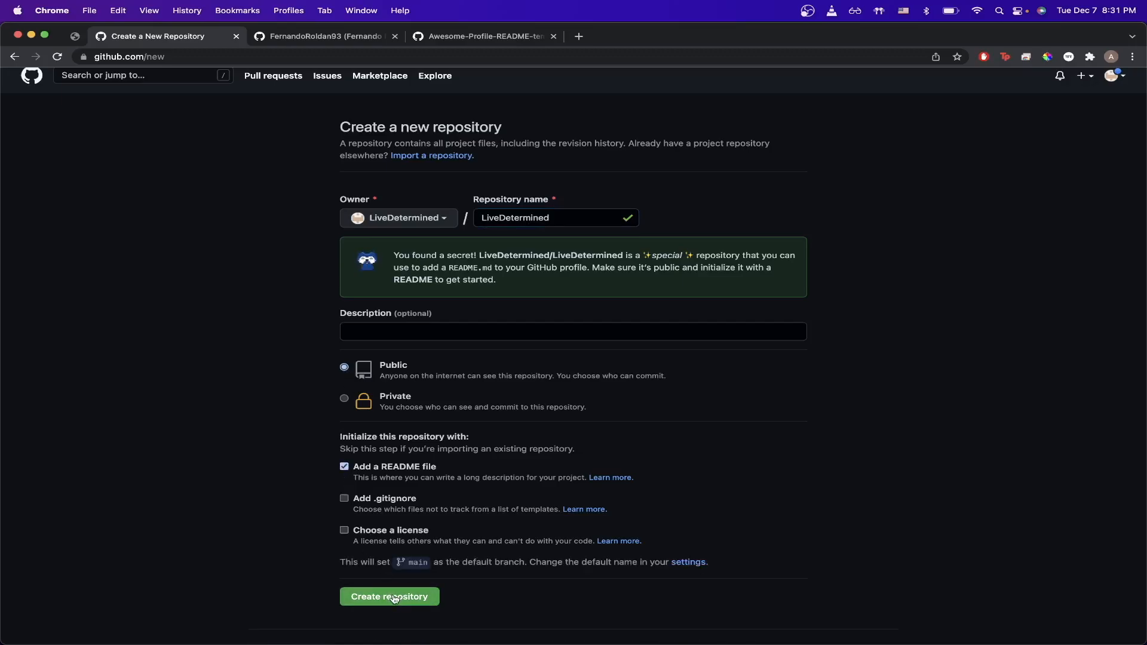
{"action": "left_click", "coordinate": [389, 596]}
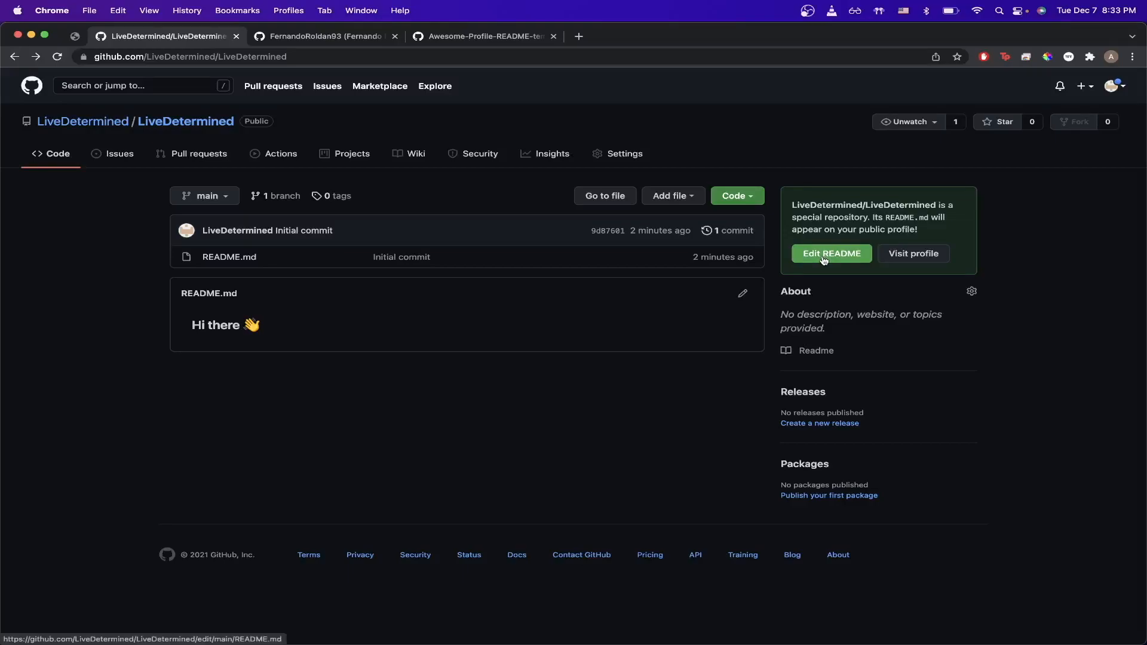
- Open the LiveDetermined profile README.md in the editor
{"action": "left_click", "coordinate": [830, 253]}
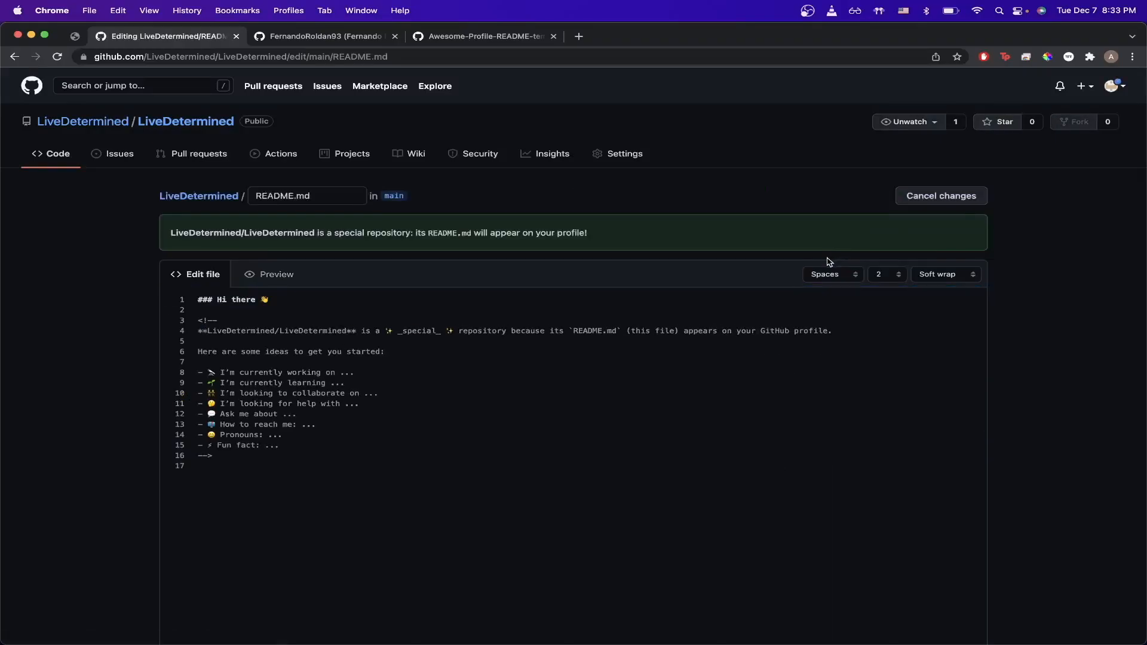
{"action": "mouse_move", "coordinate": [633, 407]}
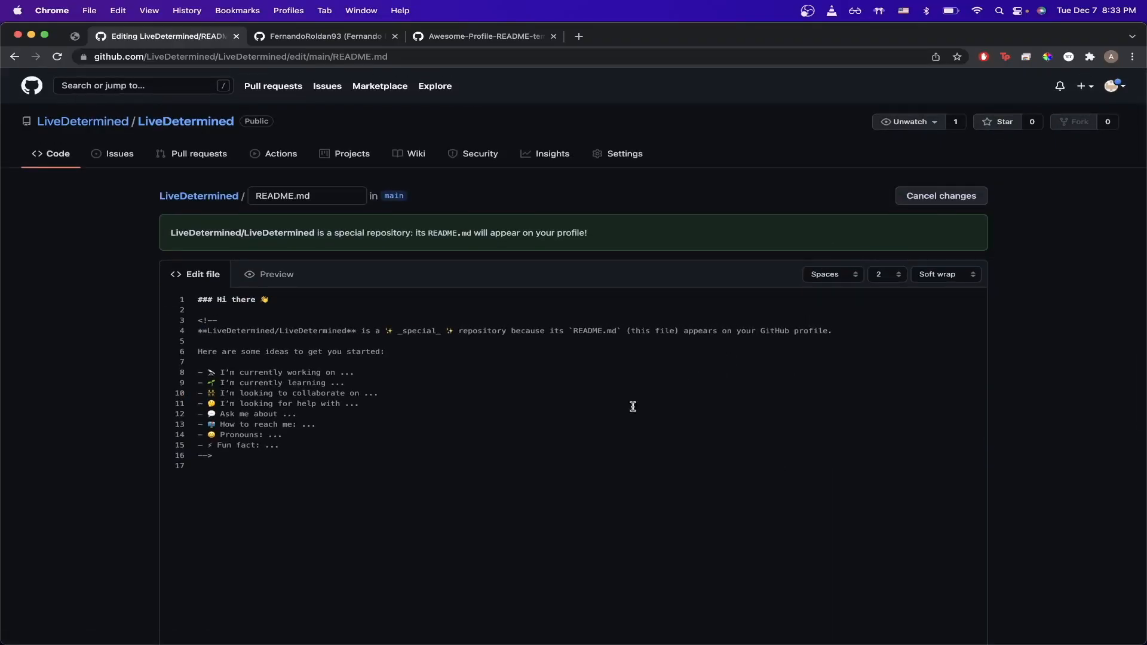
{"action": "mouse_move", "coordinate": [502, 469]}
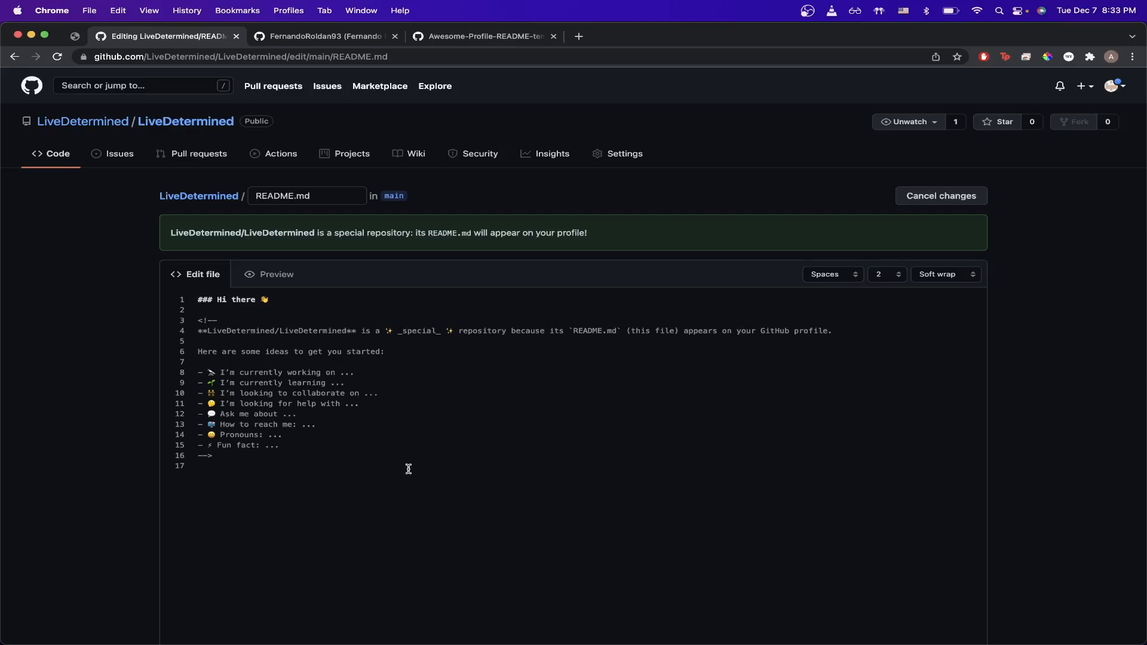
{"action": "mouse_move", "coordinate": [348, 483]}
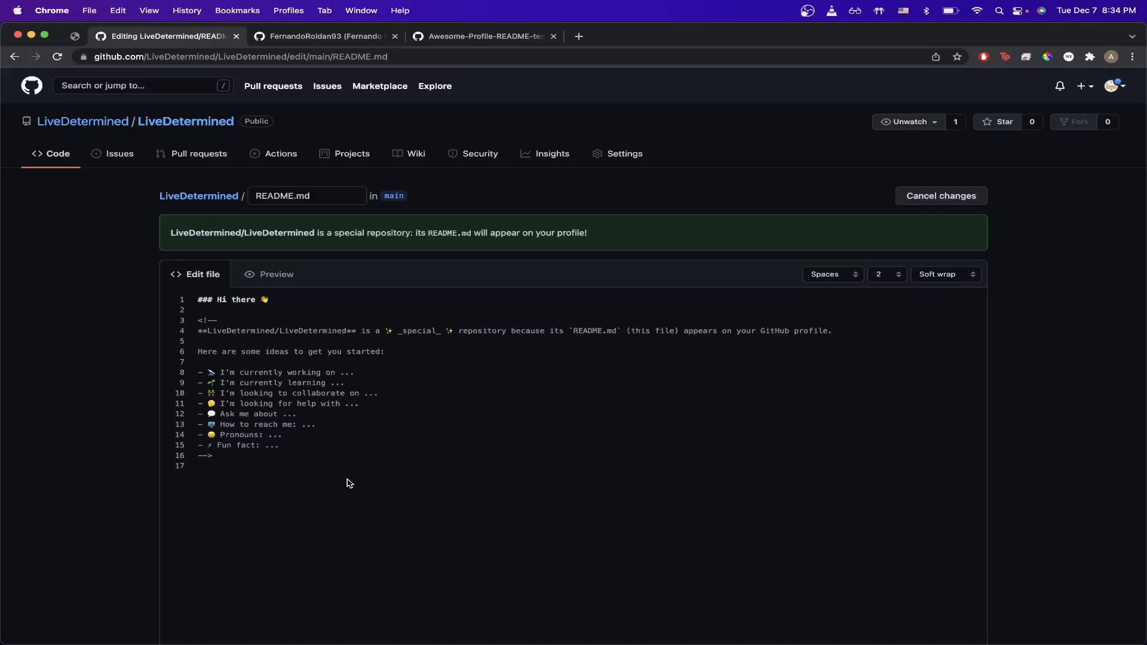
{"action": "mouse_move", "coordinate": [413, 271]}
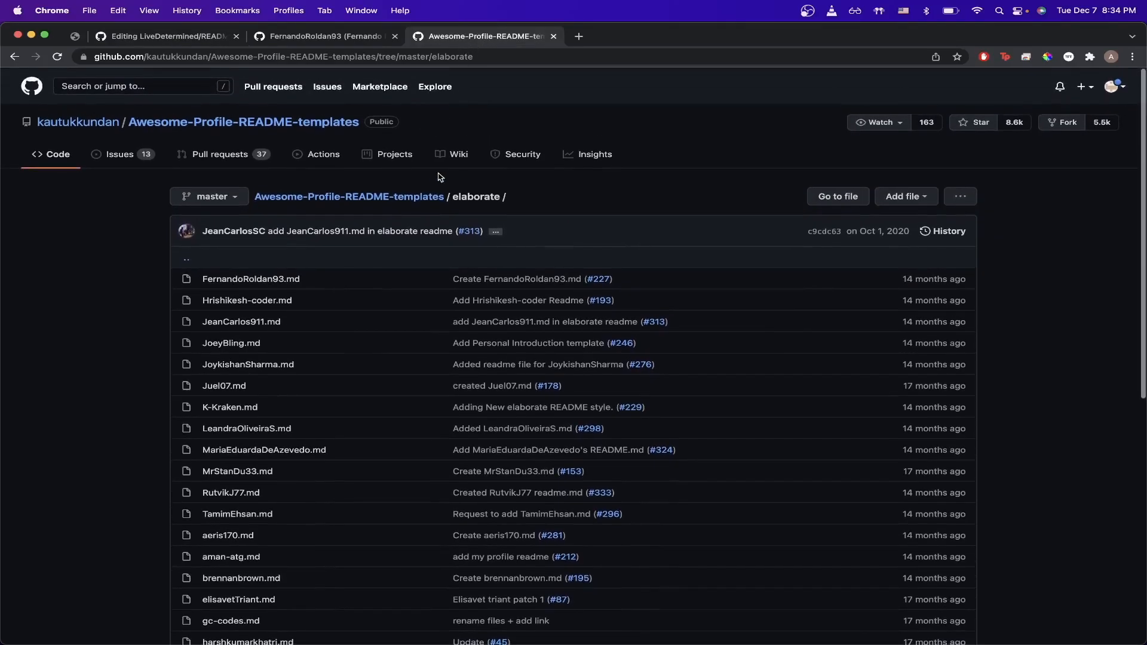
- View the raw markdown of FernandoRoldan93.md, then return to the README editor
{"action": "scroll", "scroll_direction": "down", "scroll_amount": 3}
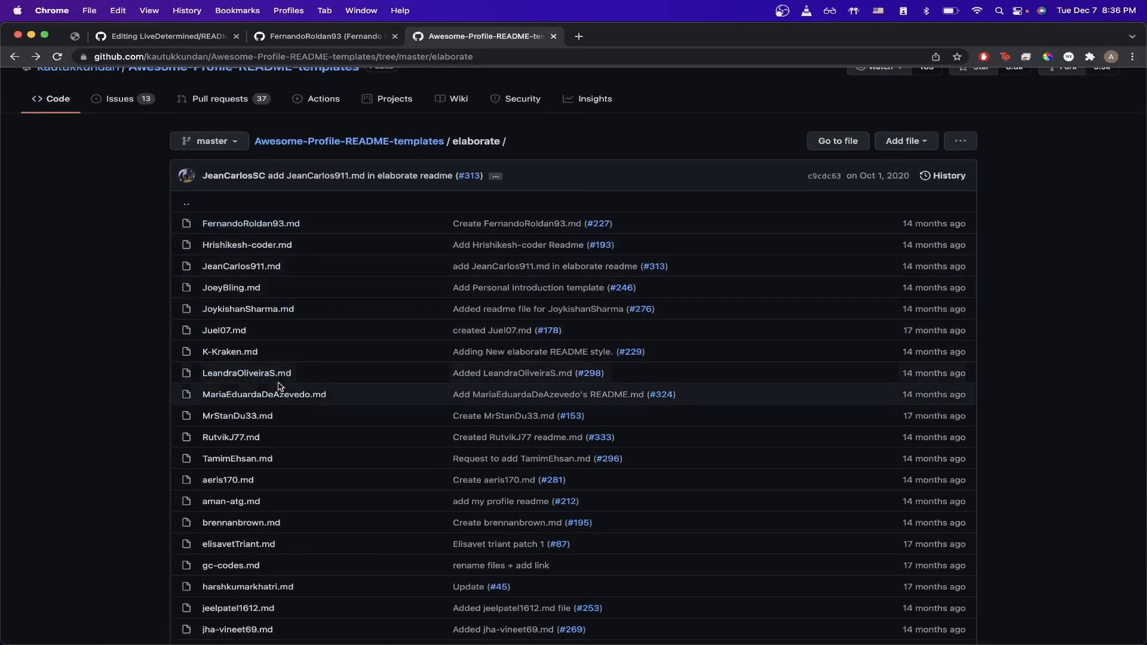
{"action": "left_click", "coordinate": [251, 223]}
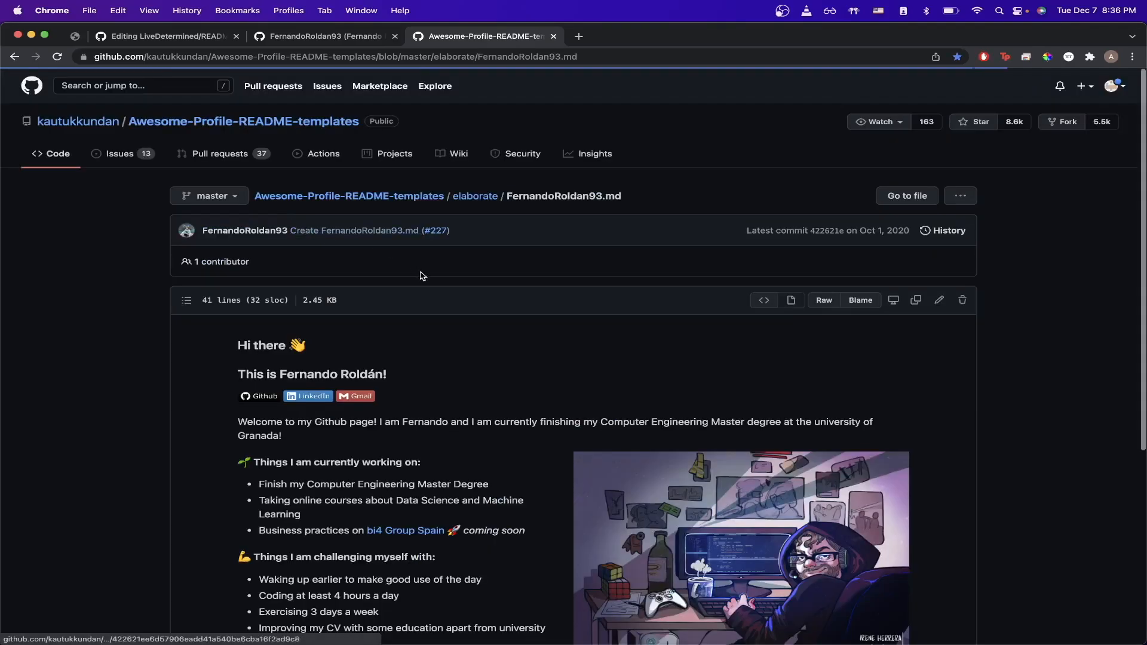
{"action": "mouse_move", "coordinate": [750, 293]}
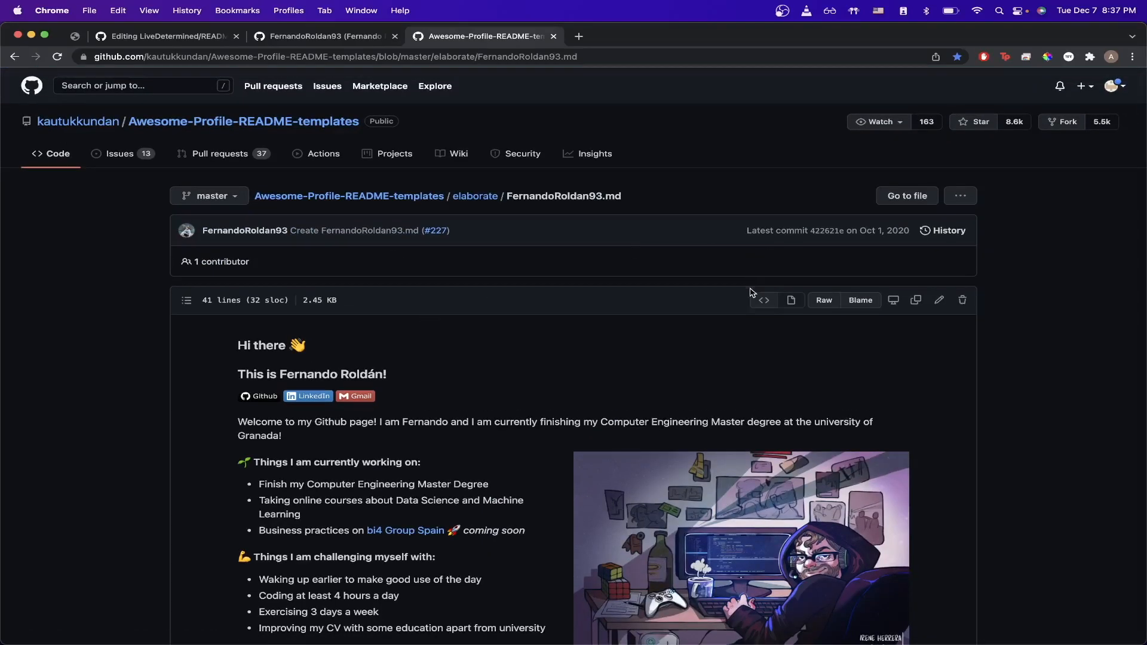
{"action": "scroll", "scroll_direction": "down", "scroll_amount": 3}
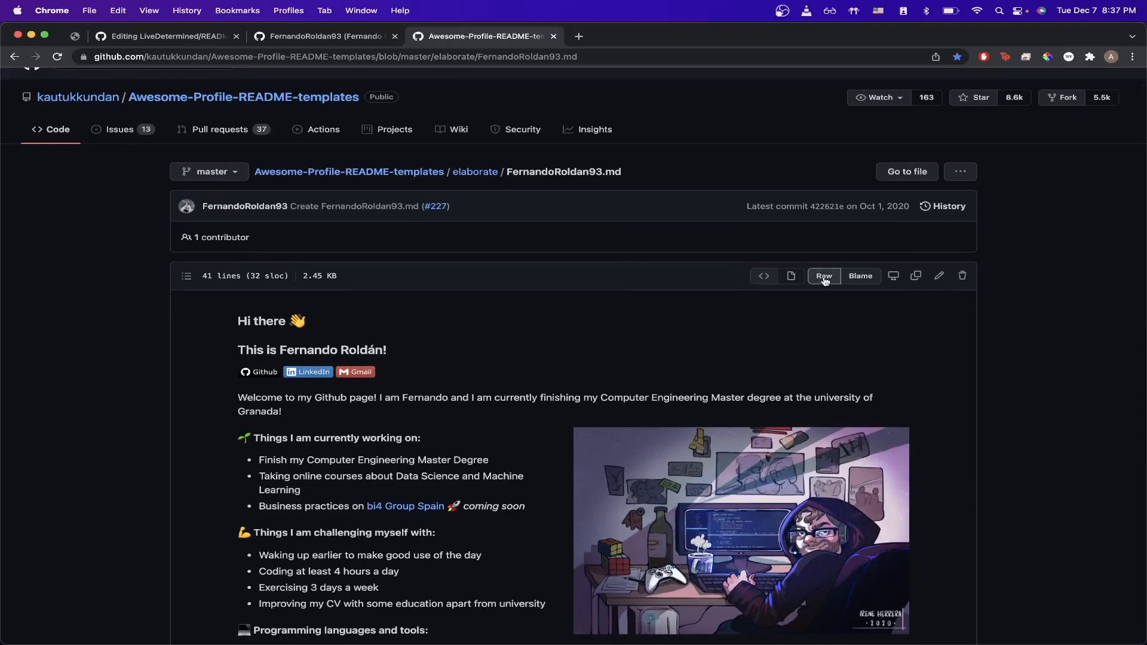
{"action": "left_click", "coordinate": [823, 276]}
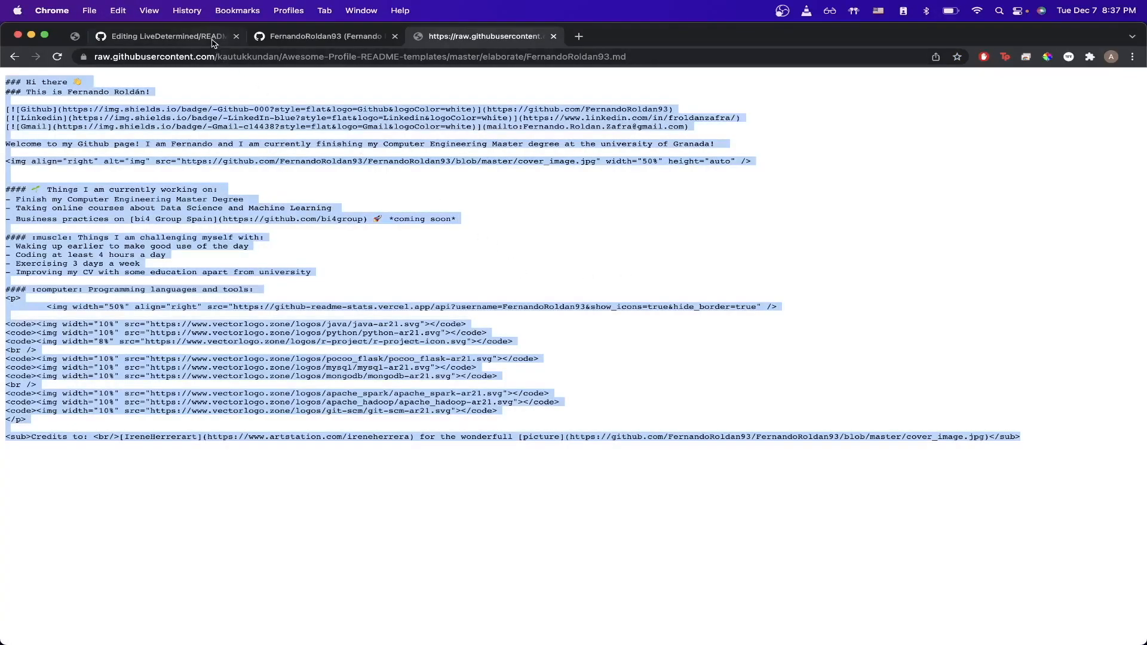
{"action": "left_click", "coordinate": [167, 36]}
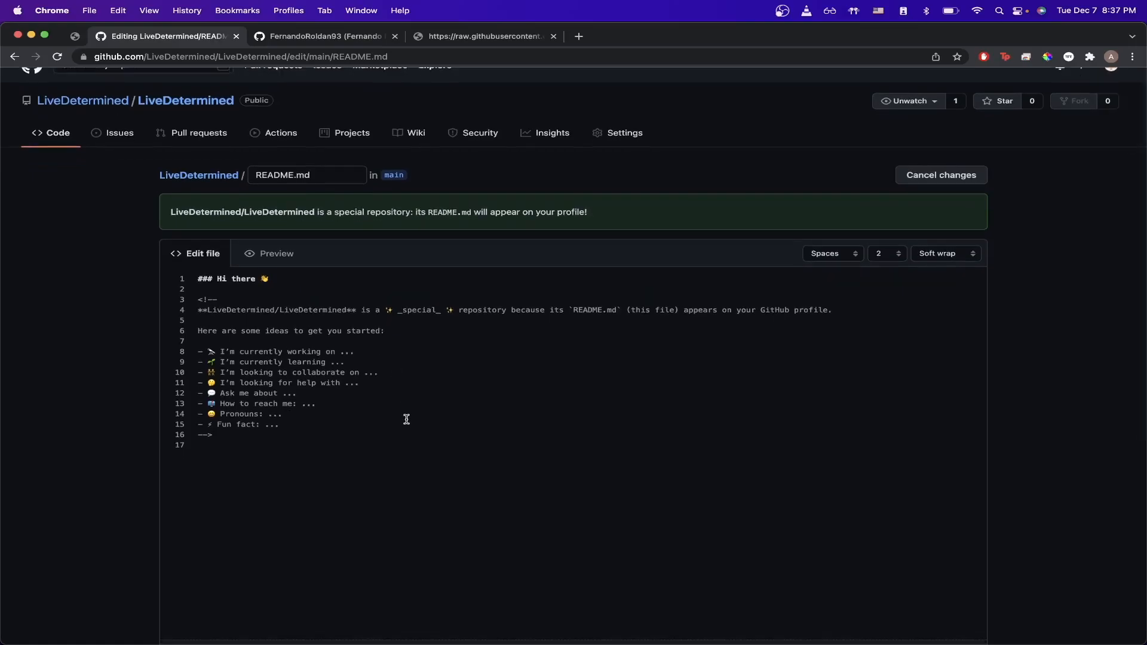
- Replace README.md with the template markdown, commit, and open the LiveDetermined profile
{"action": "key", "text": "cmd+a"}
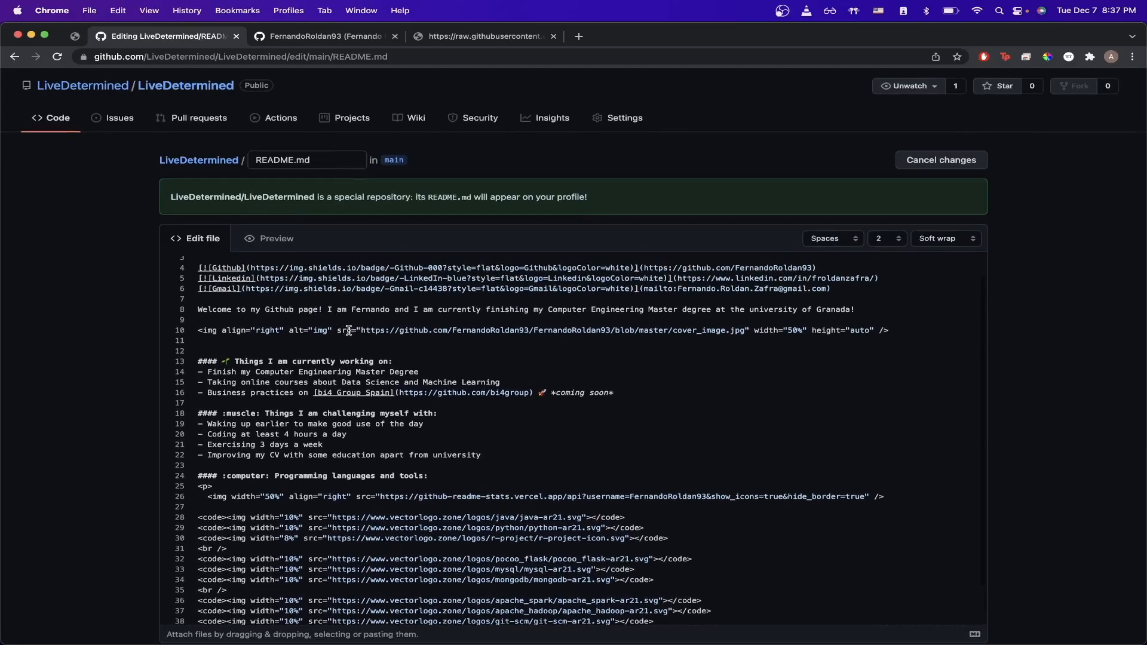
{"action": "scroll", "scroll_direction": "down", "scroll_amount": 3}
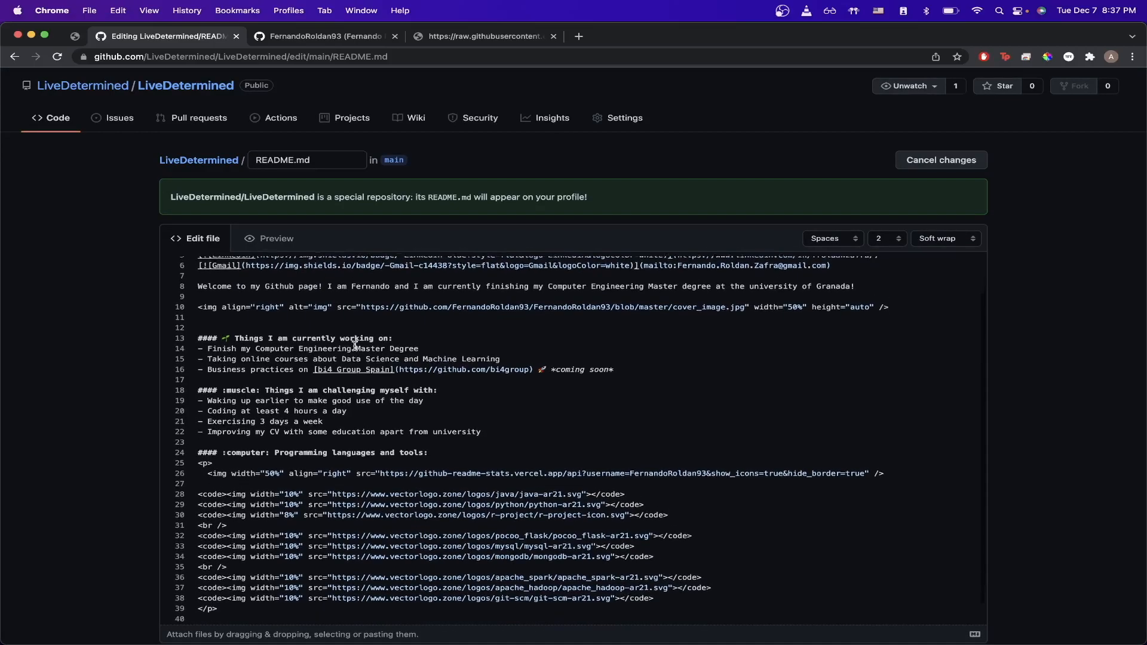
{"action": "scroll", "scroll_direction": "down", "scroll_amount": 3}
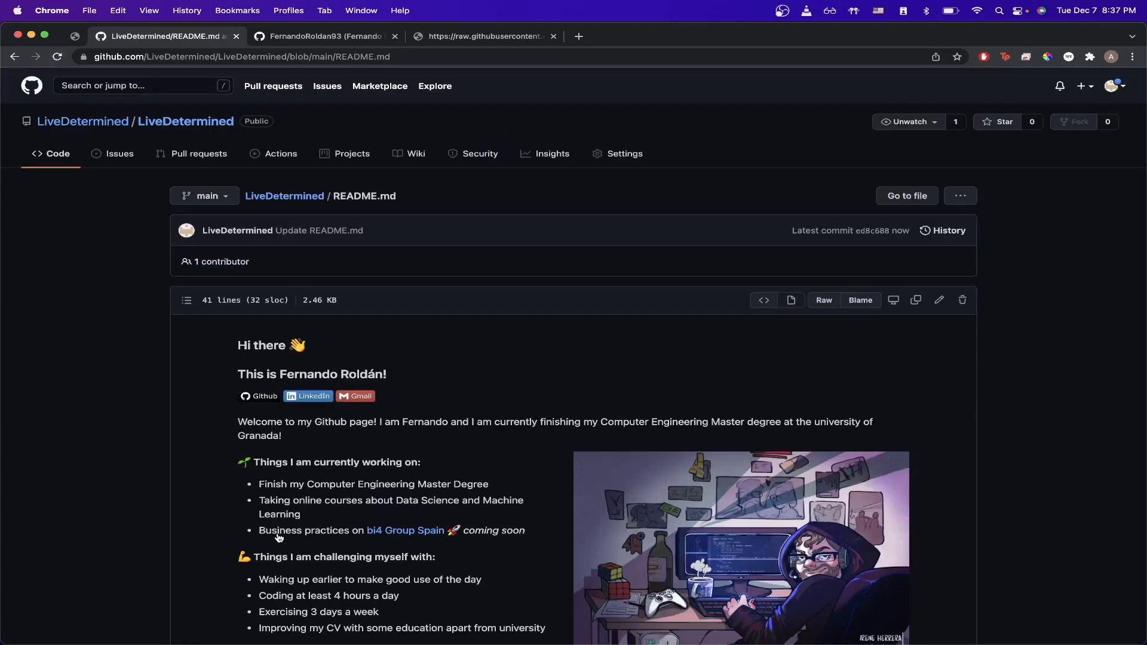
{"action": "mouse_move", "coordinate": [82, 122]}
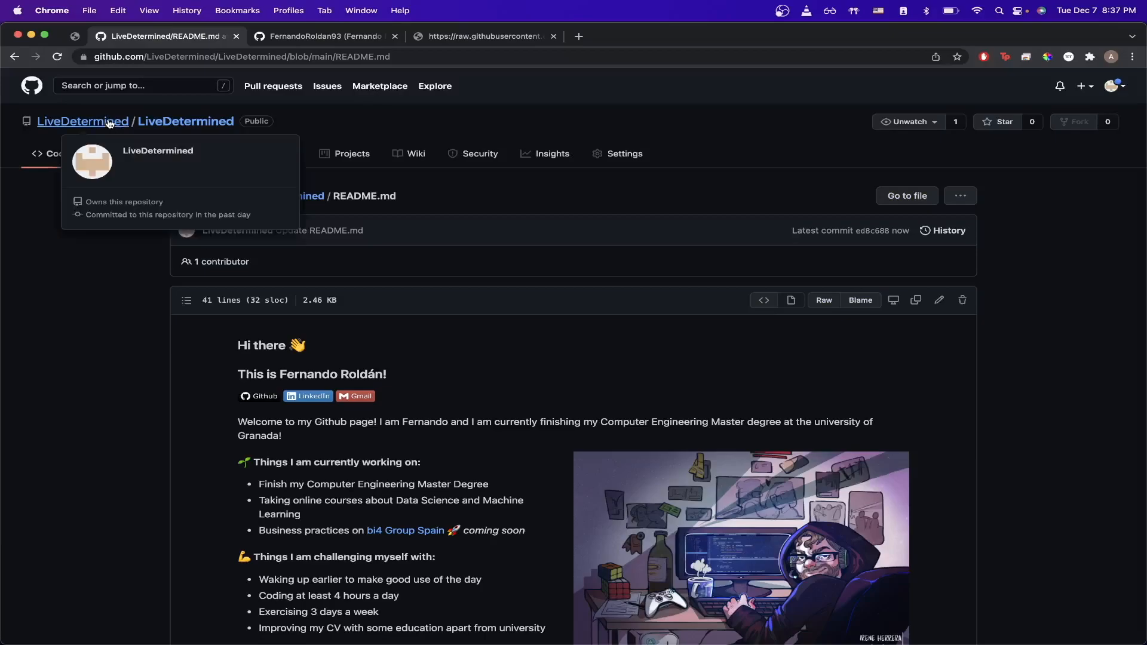
{"action": "left_click", "coordinate": [83, 121]}
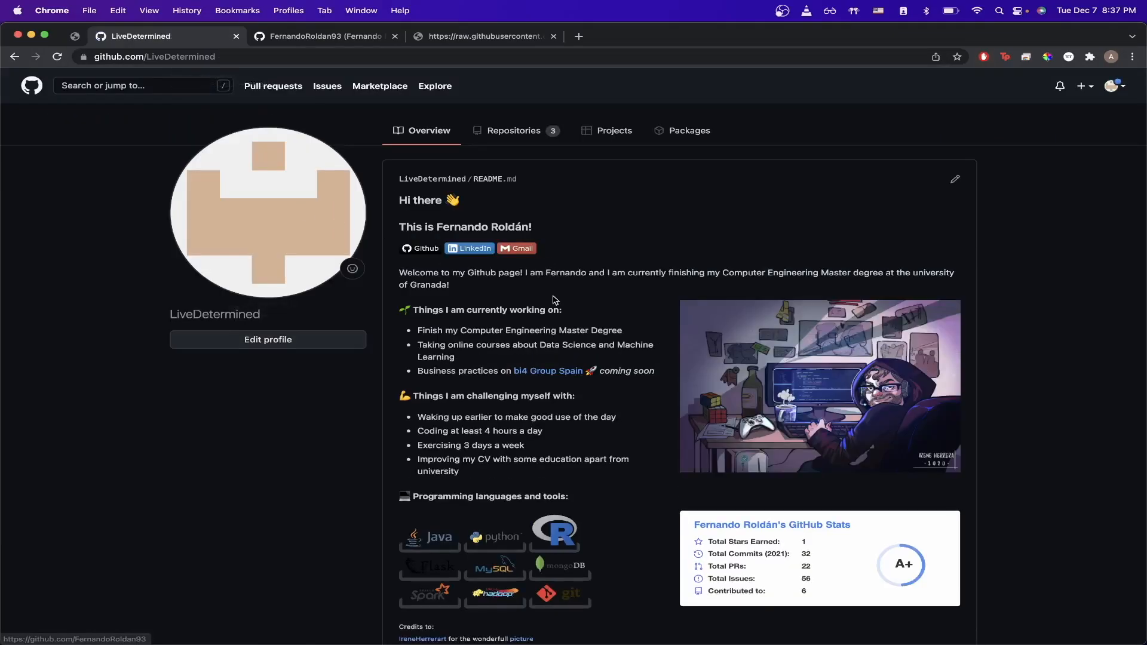
{"action": "scroll", "scroll_direction": "down", "scroll_amount": 3}
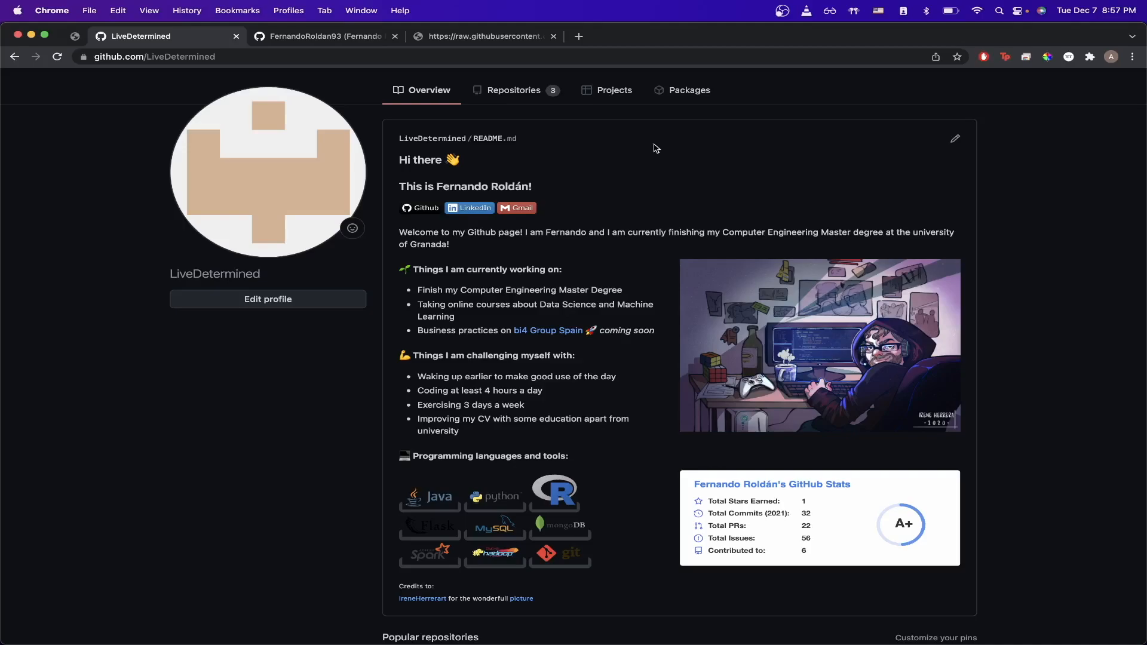
{"action": "scroll", "scroll_direction": "down", "scroll_amount": 3}
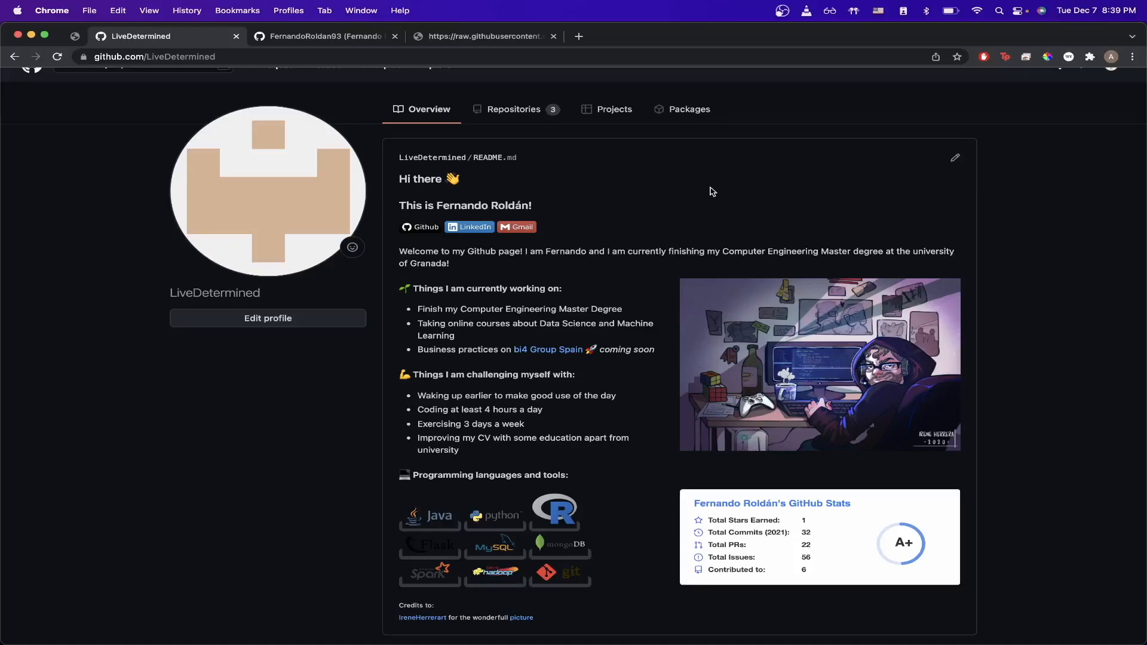